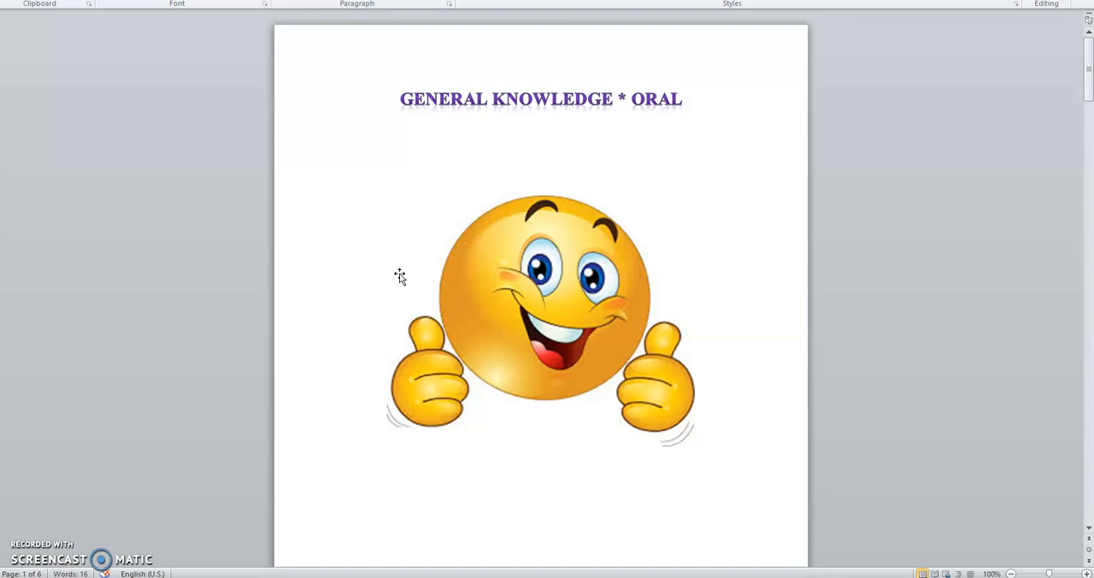
mouse_move(398, 281)
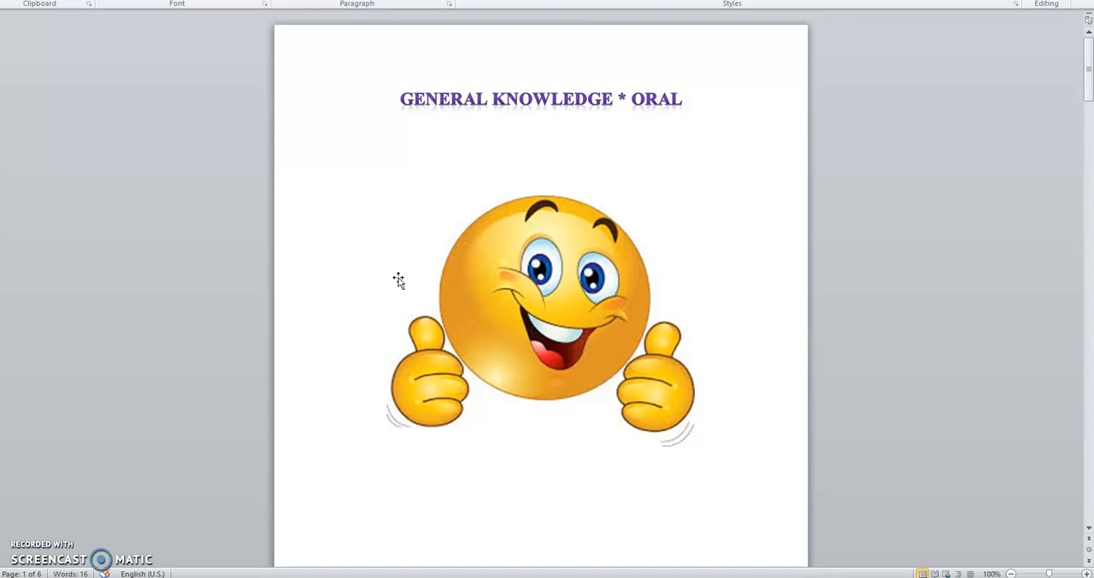
mouse_move(648, 399)
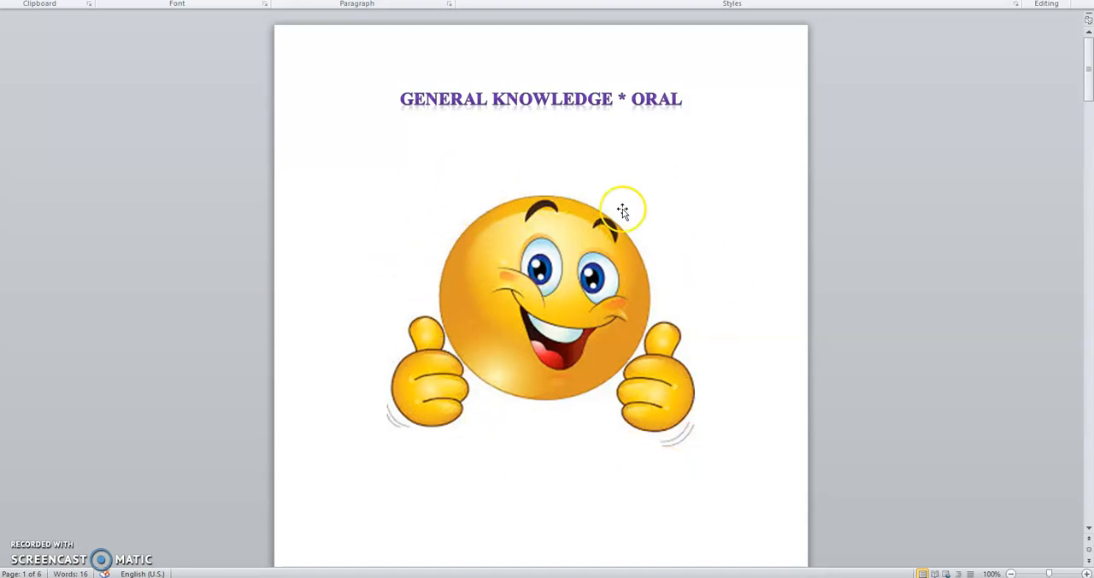
scroll("down", 3)
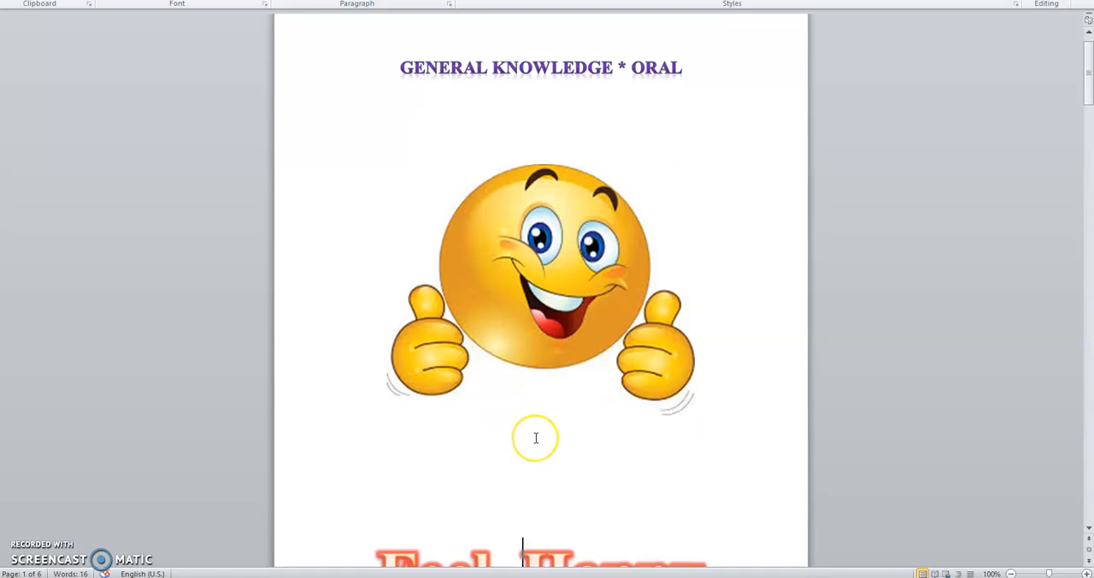
scroll("down", 3)
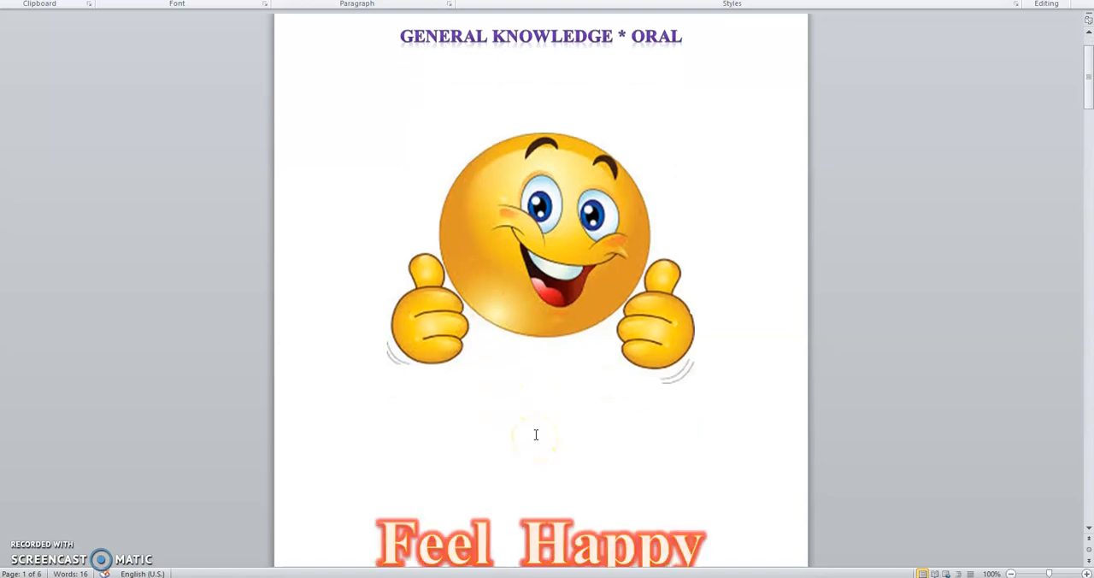
scroll("down", 3)
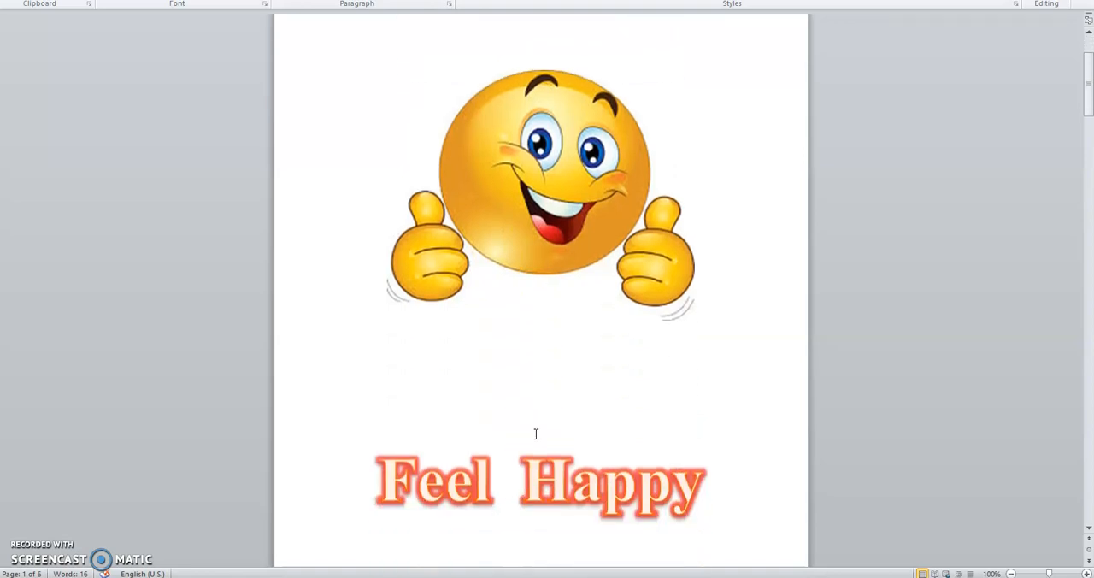
scroll("down", 3)
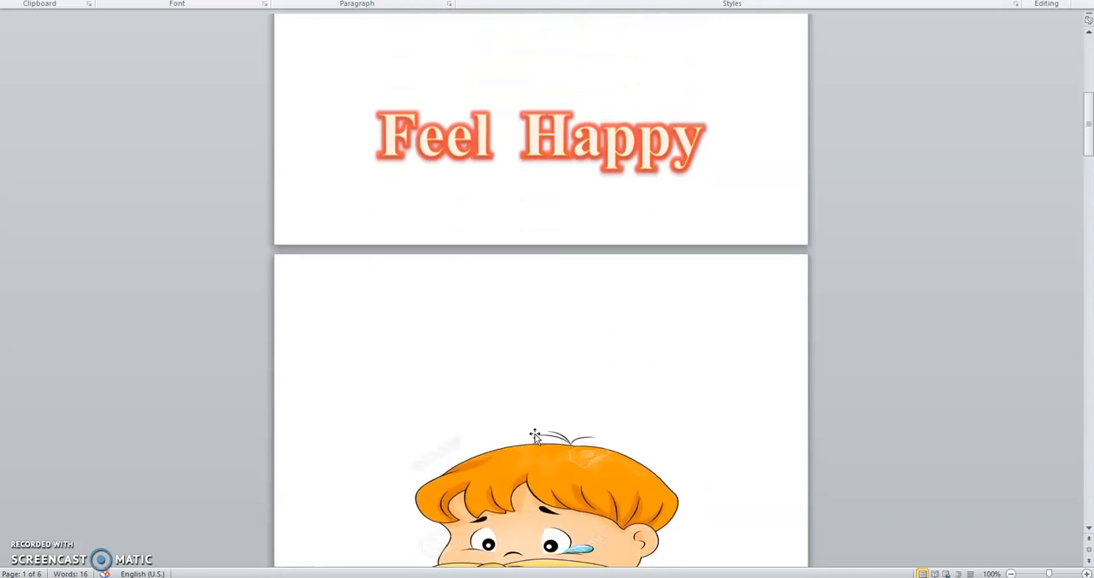
scroll("down", 3)
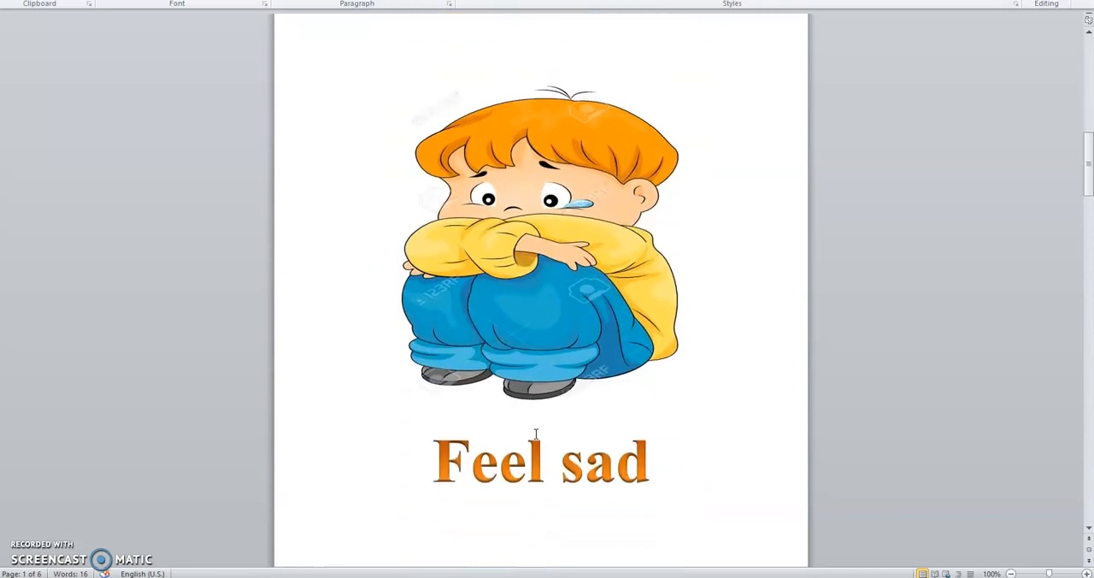
scroll("down", 3)
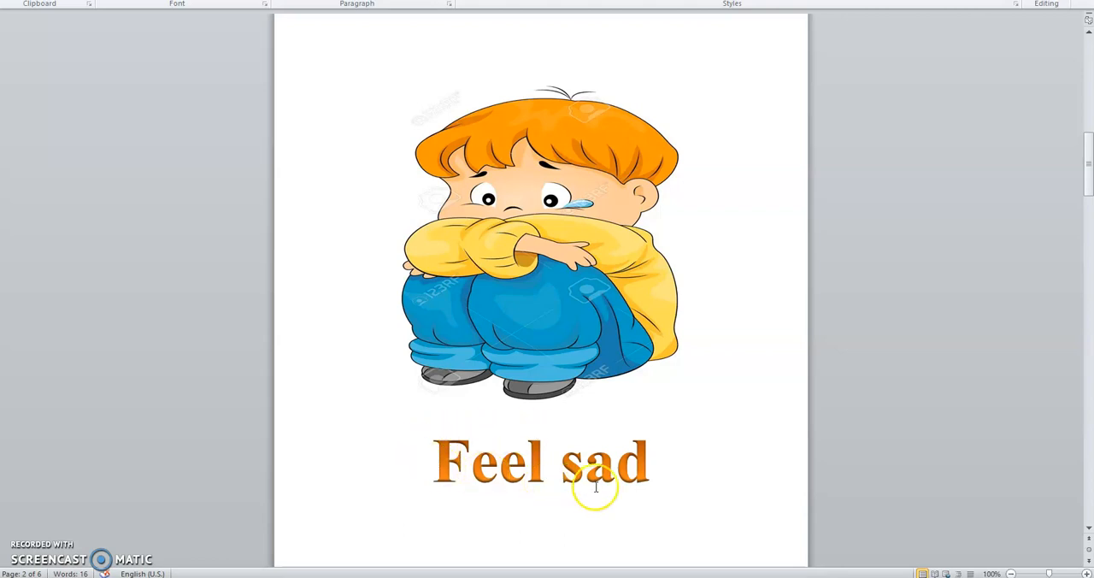
mouse_move(511, 232)
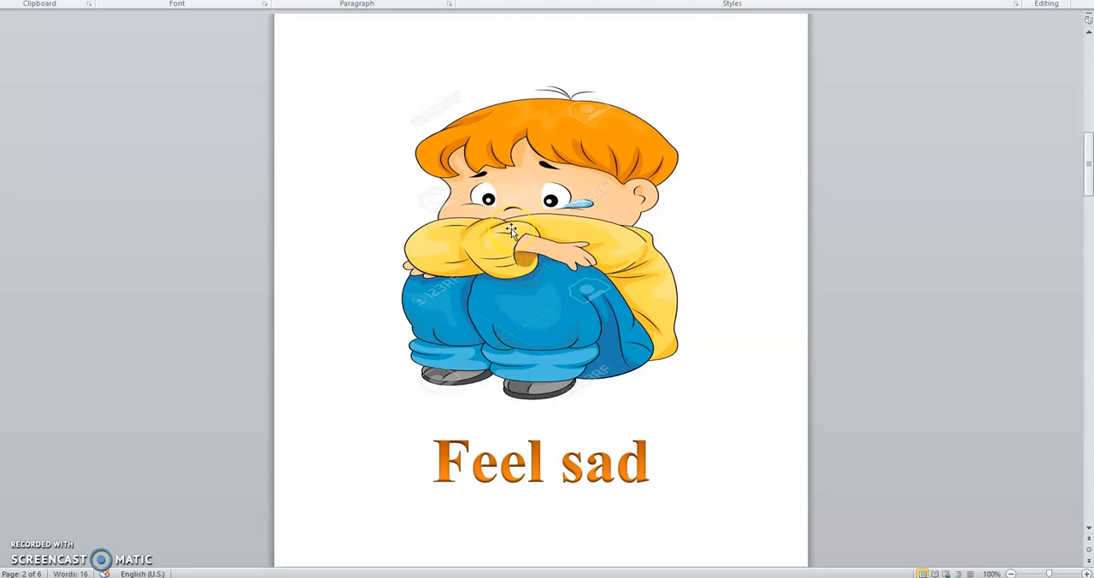
scroll("down", 3)
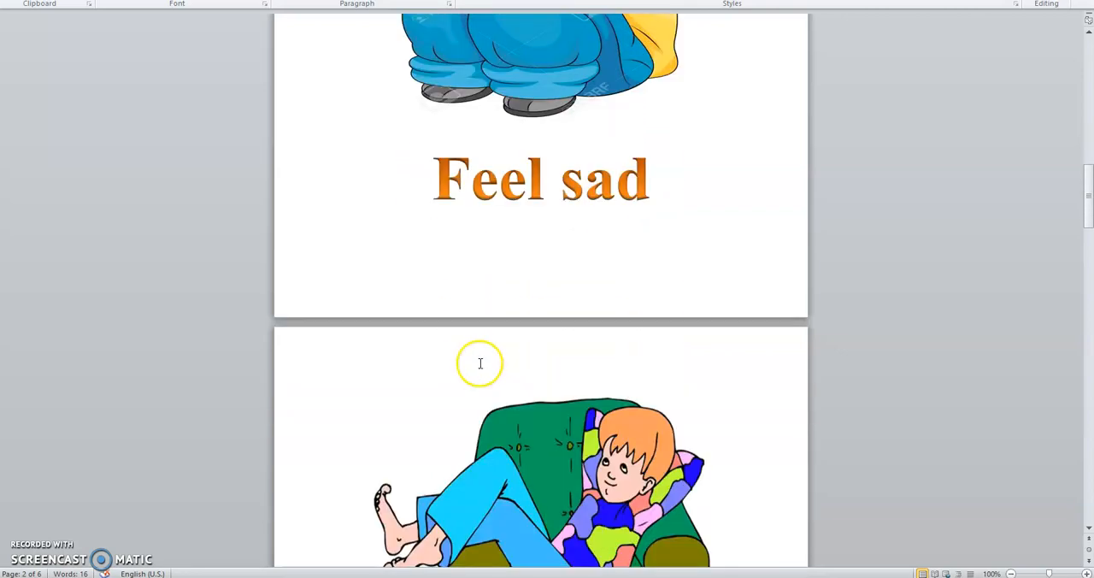
scroll("down", 3)
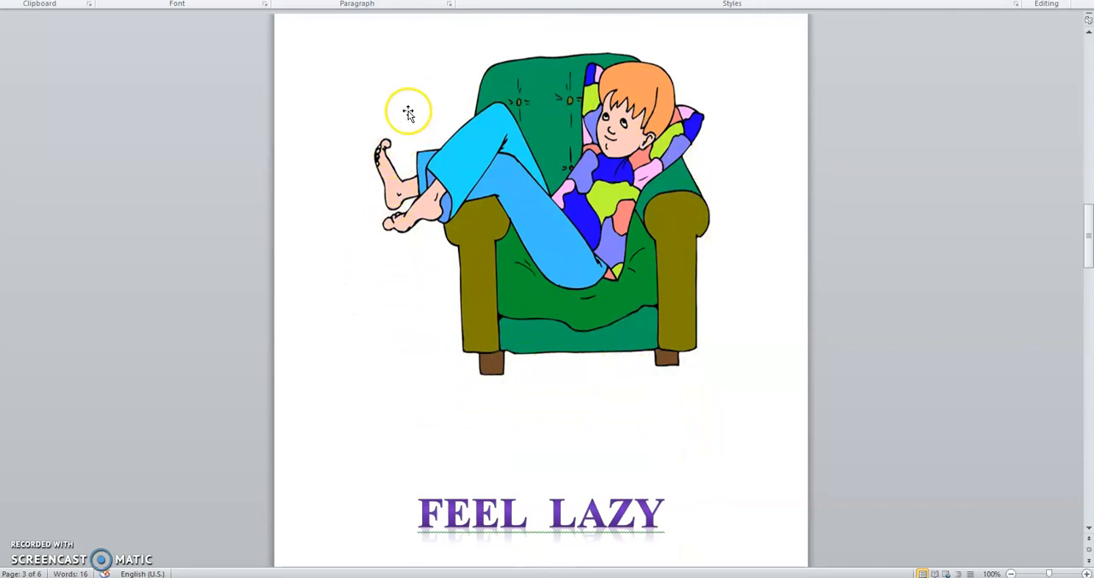
mouse_move(545, 378)
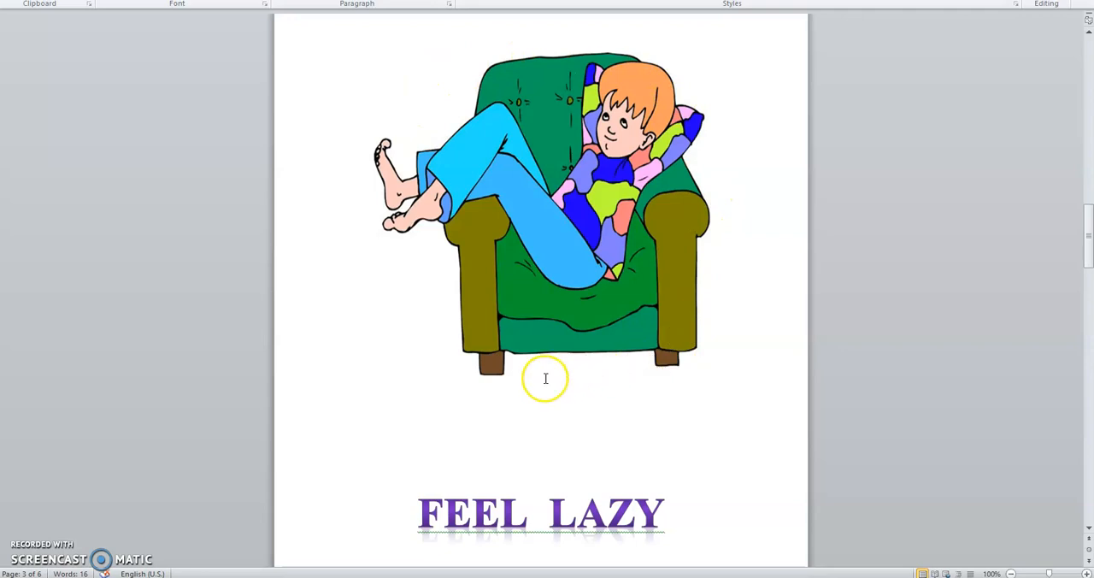
mouse_move(441, 538)
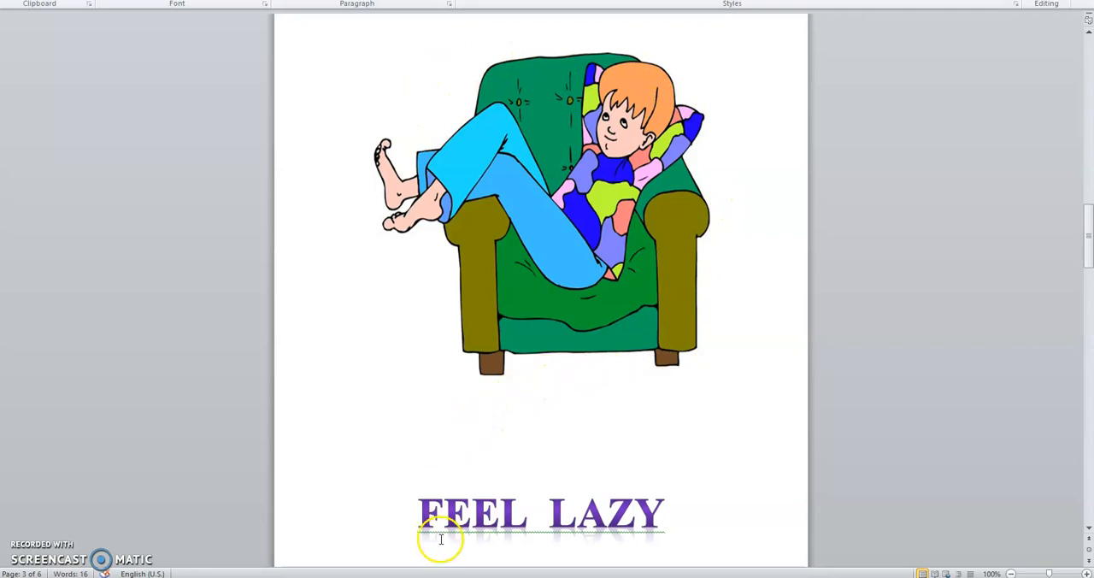
scroll("down", 3)
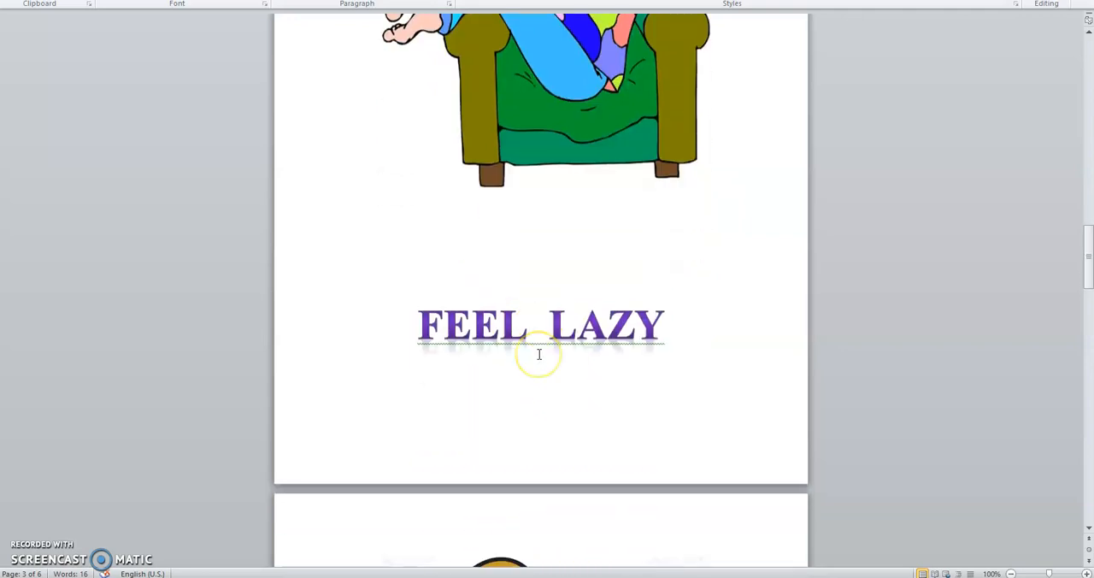
scroll("down", 3)
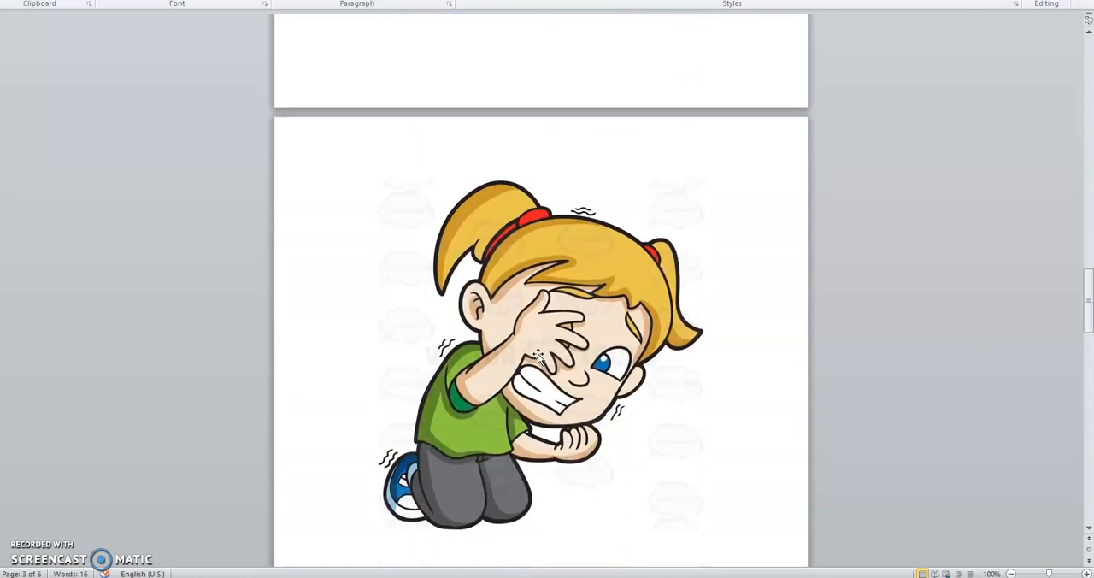
scroll("down", 3)
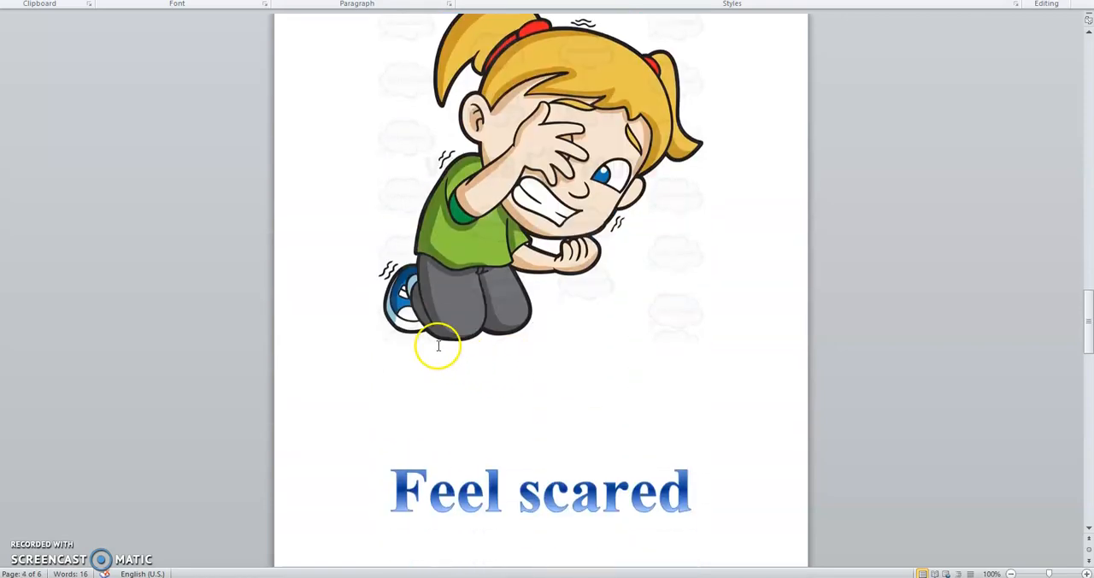
mouse_move(598, 327)
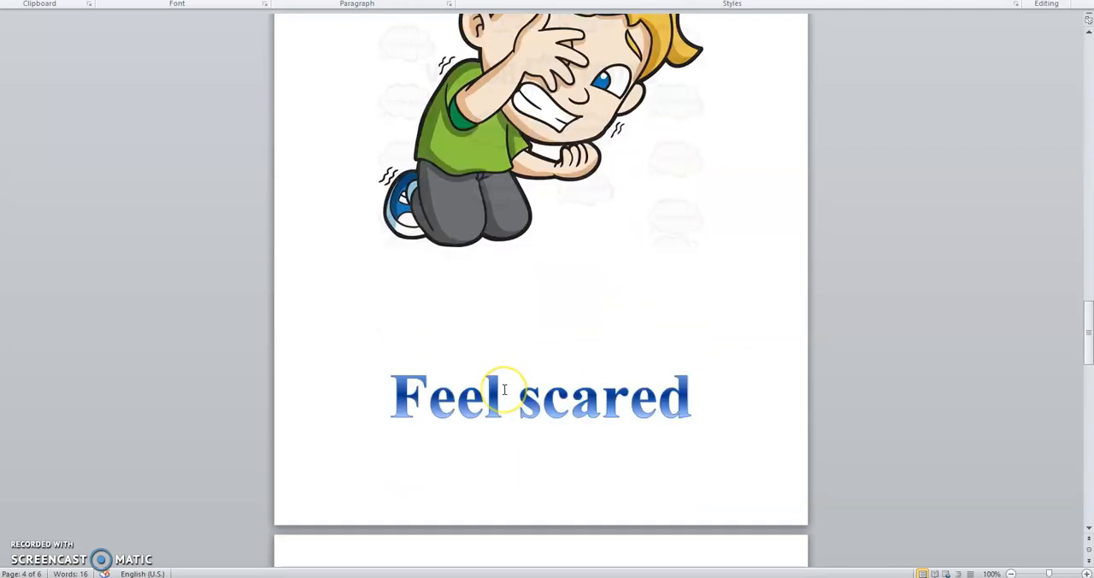
scroll("down", 3)
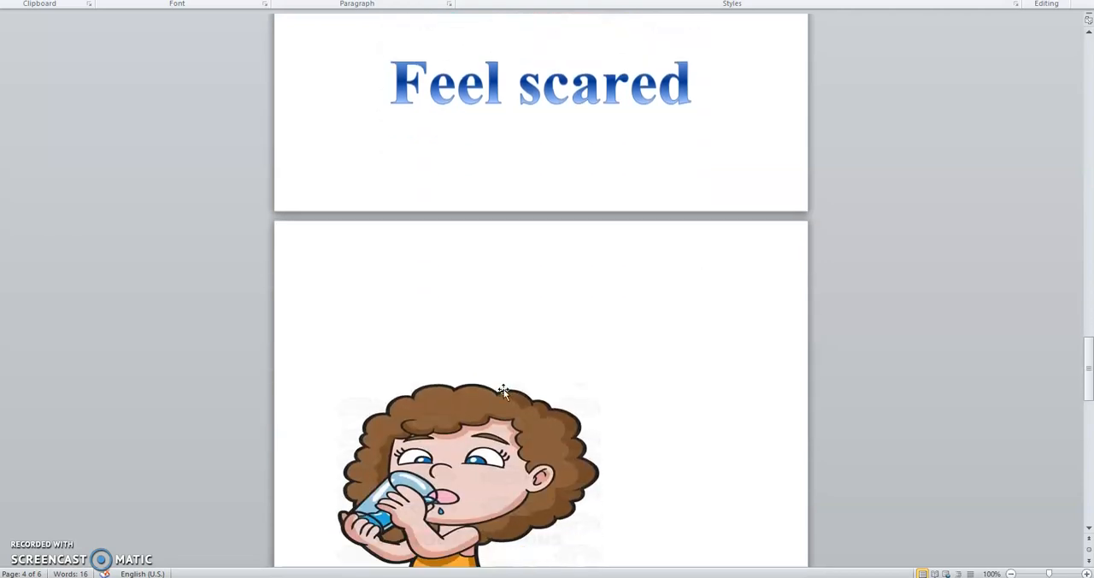
scroll("down", 3)
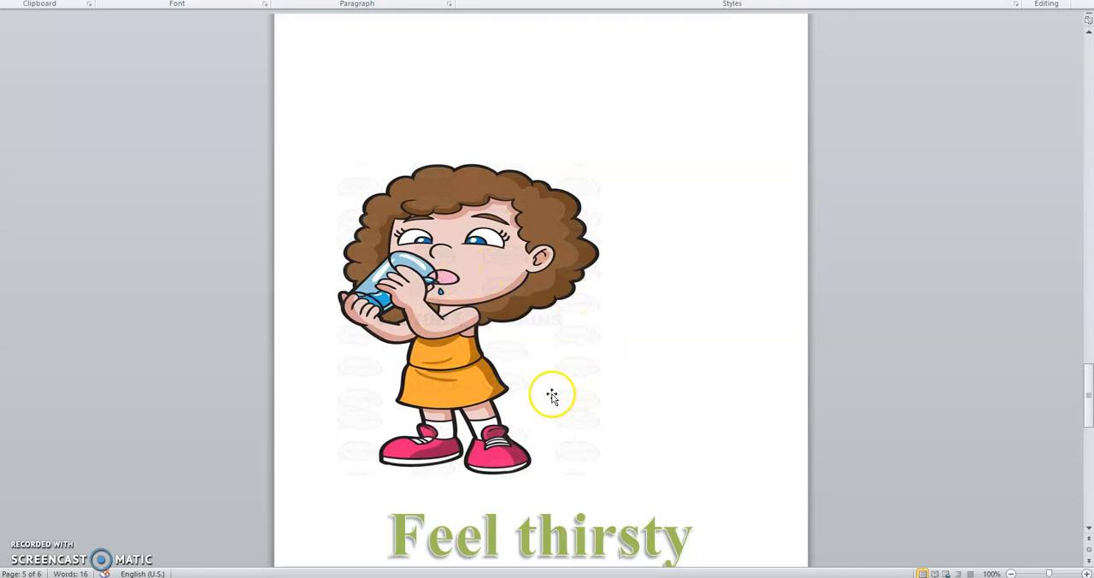
mouse_move(453, 466)
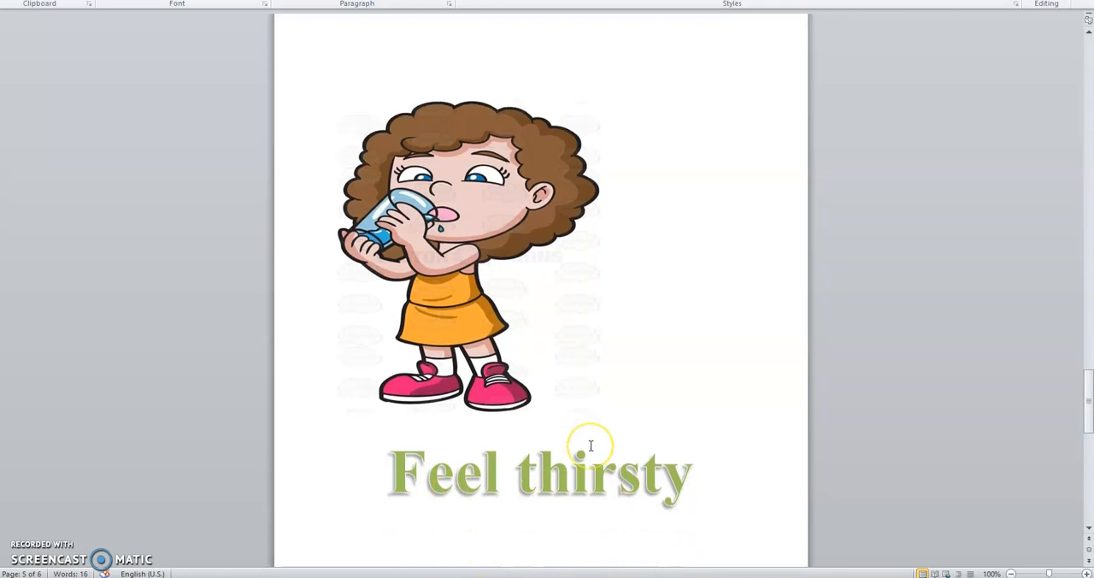
scroll("down", 3)
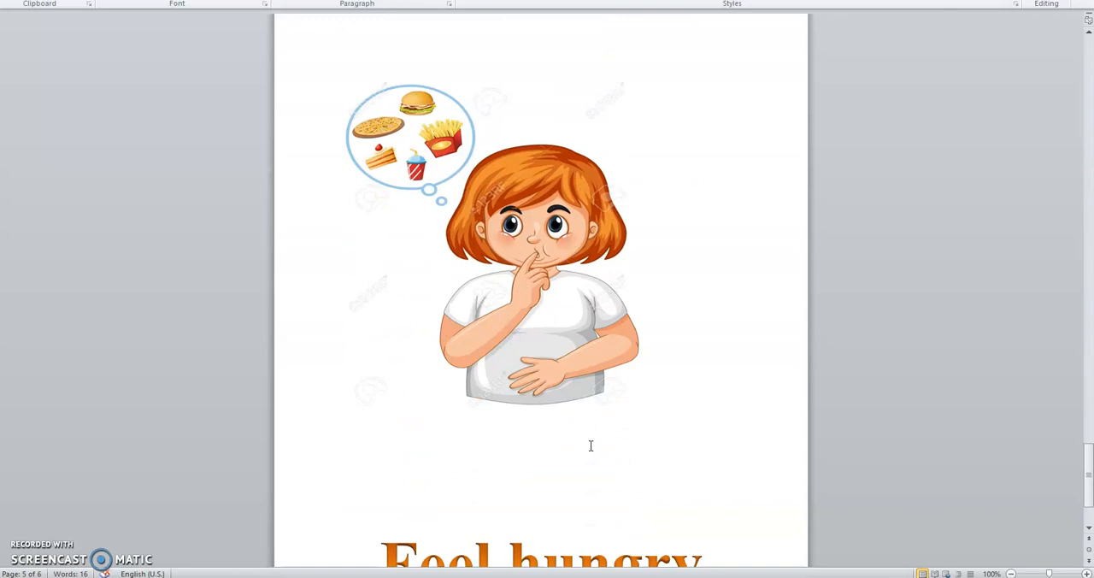
scroll("down", 3)
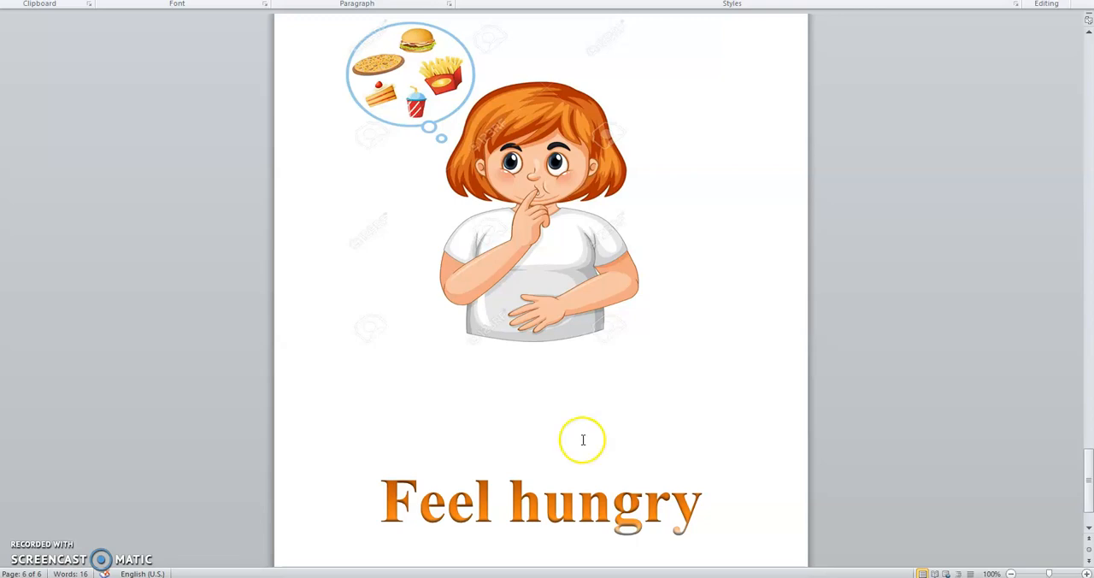
mouse_move(432, 524)
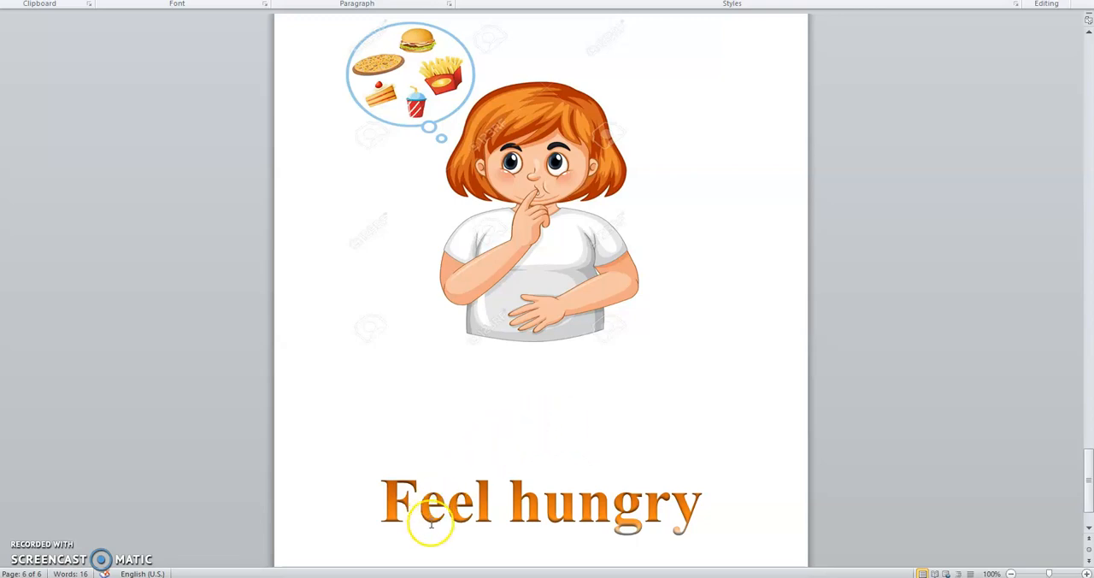
mouse_move(648, 415)
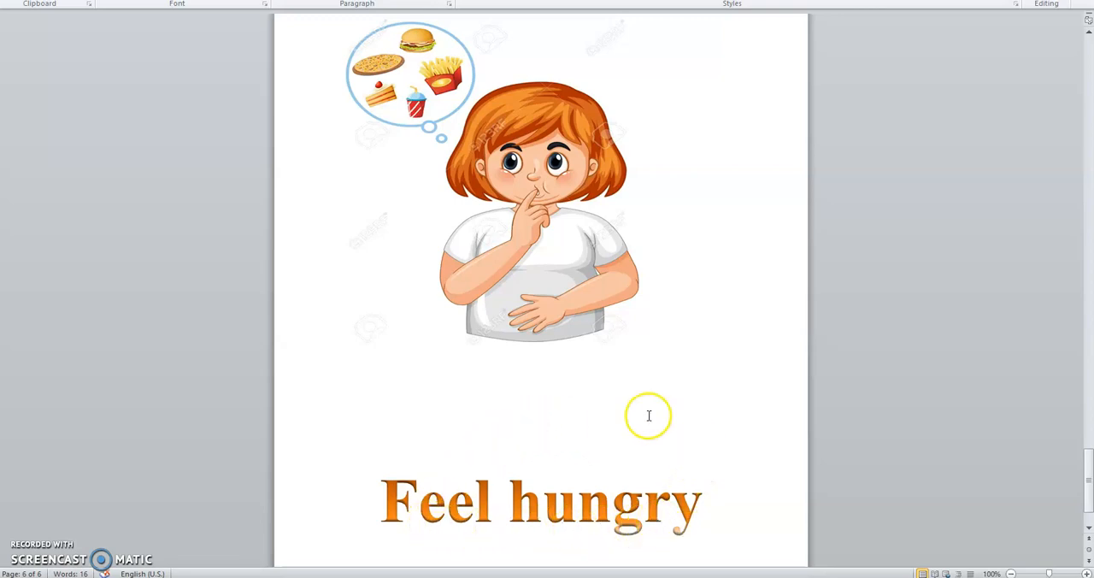
mouse_move(422, 425)
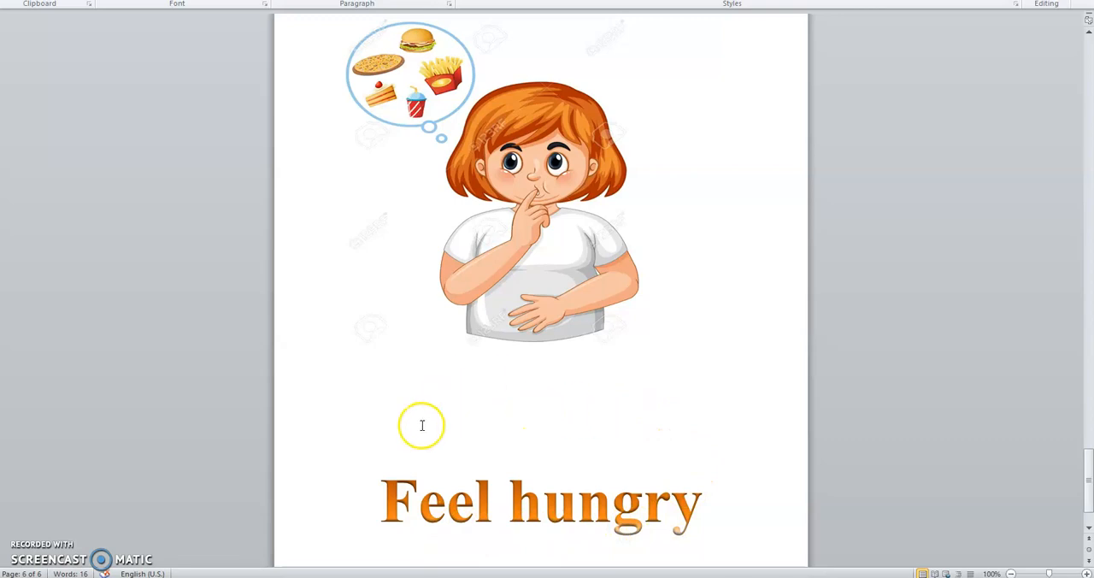
mouse_move(654, 531)
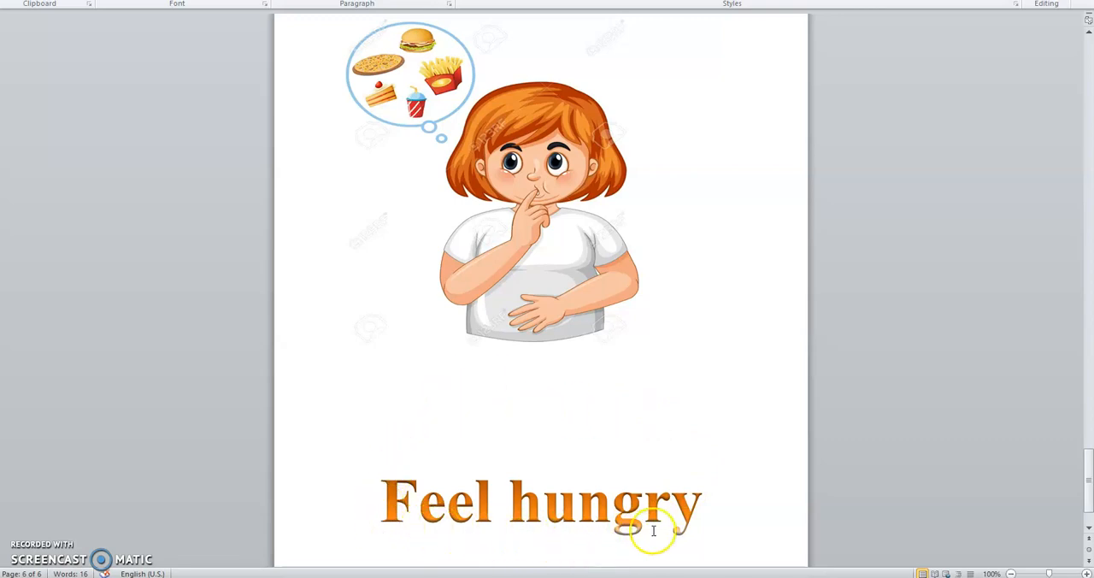
scroll("down", 3)
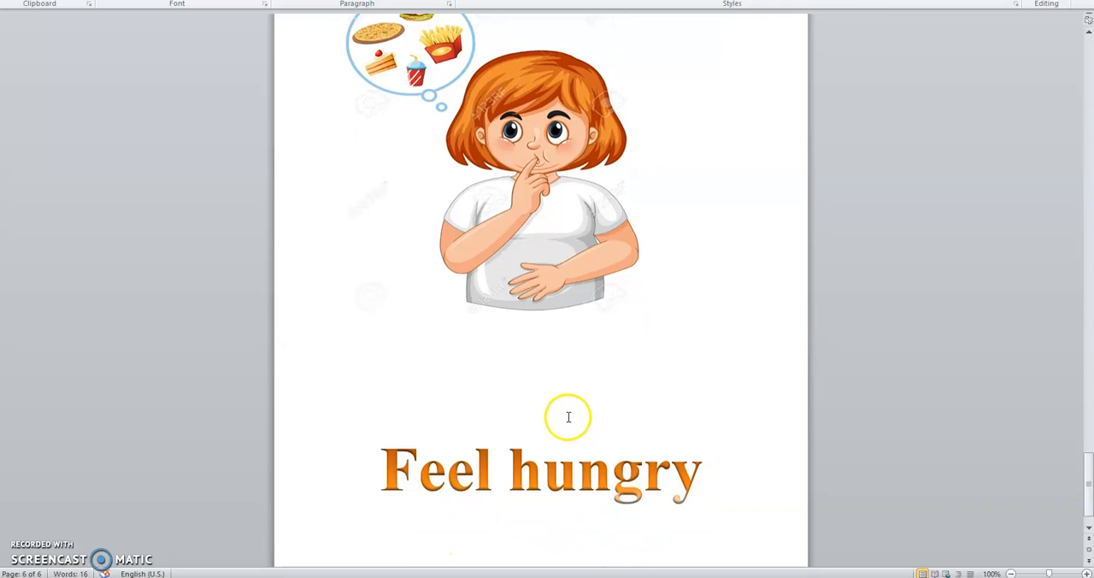
scroll("down", 3)
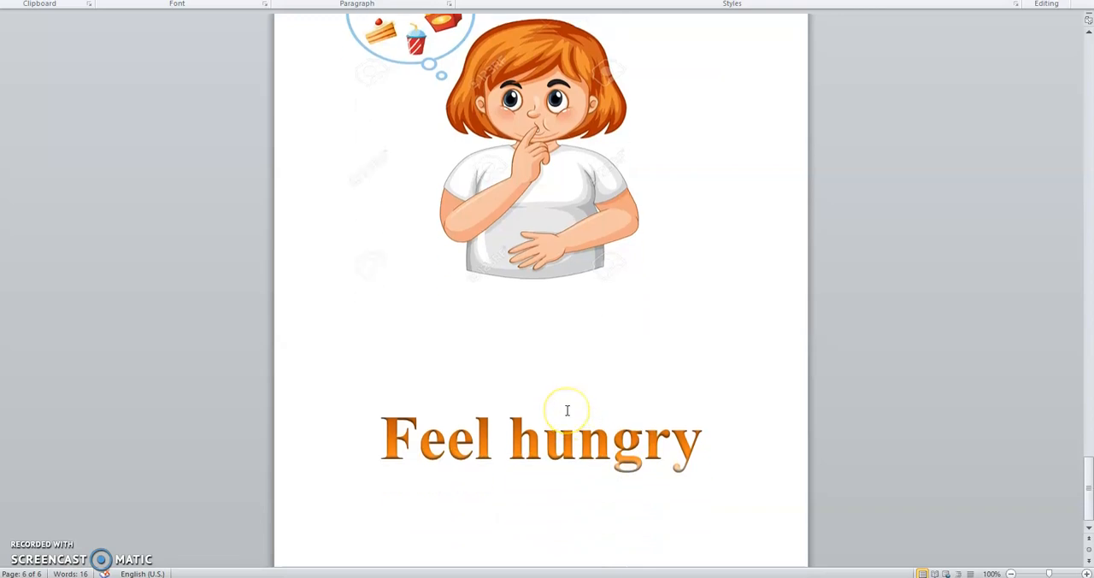
scroll("down", 3)
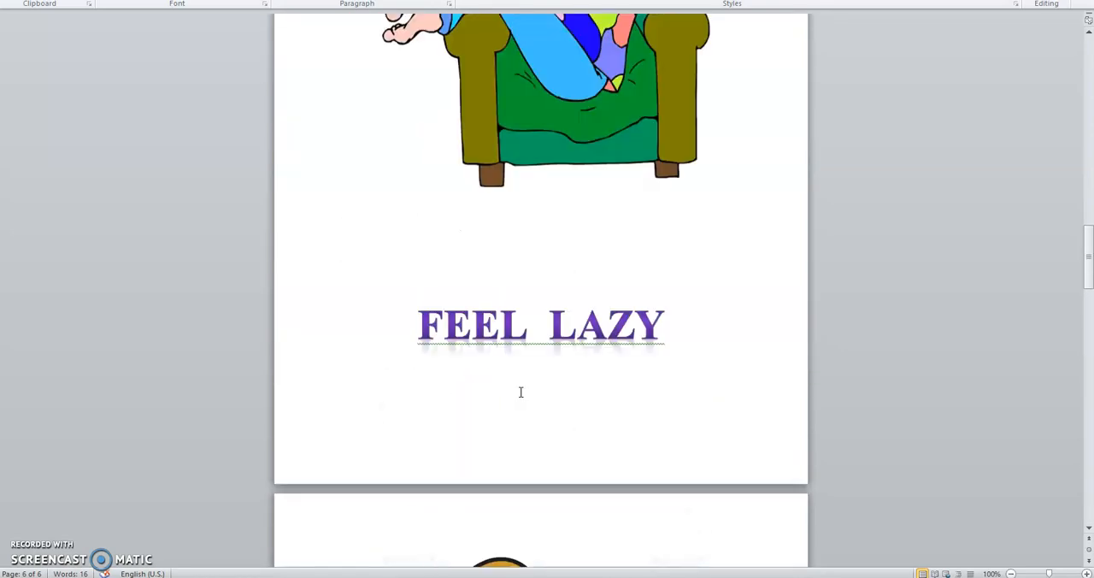
scroll("down", 3)
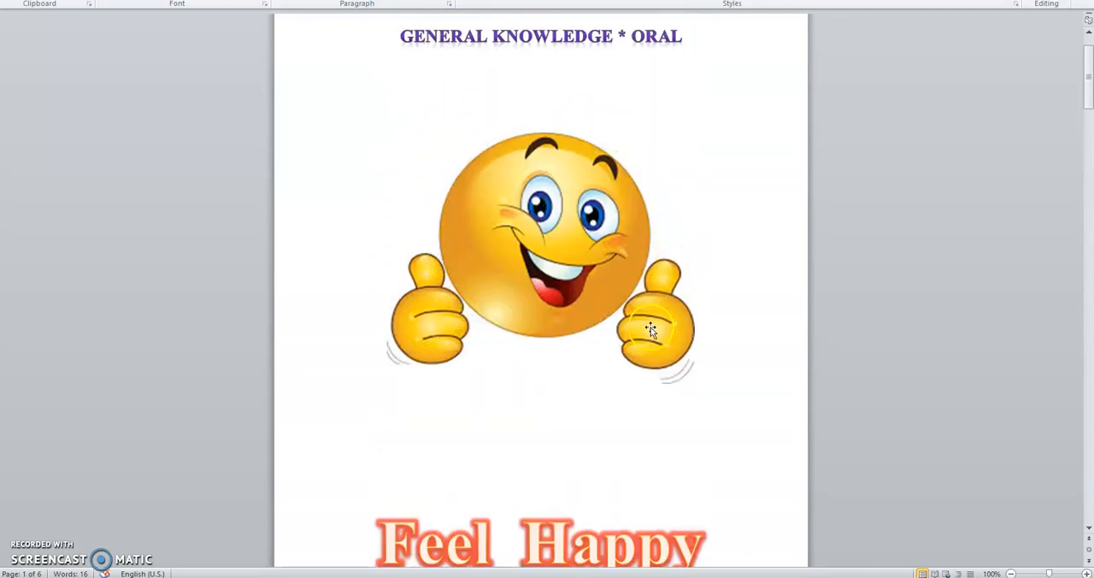
mouse_move(538, 422)
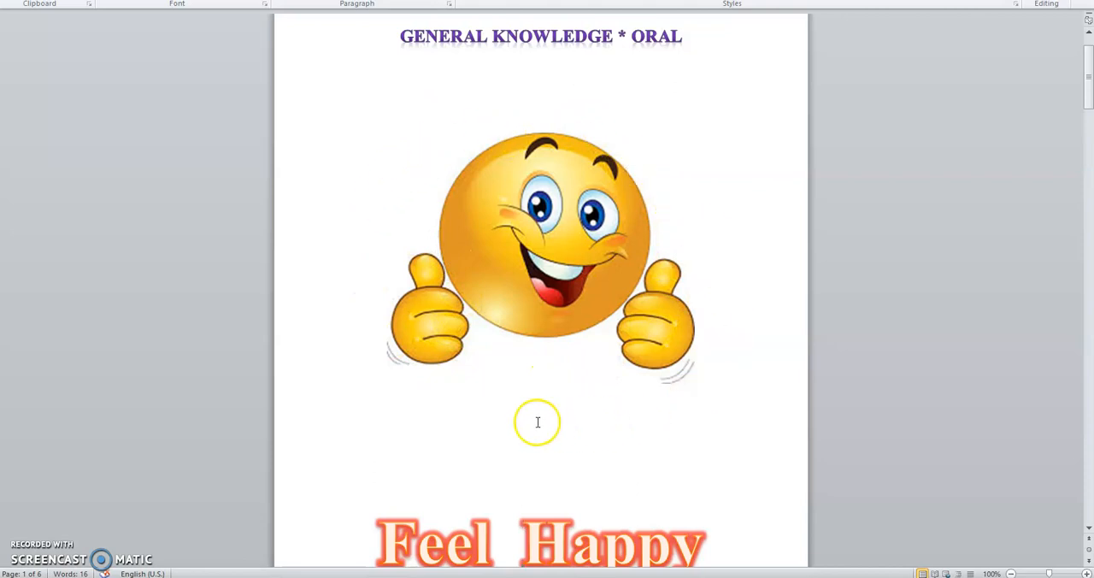
mouse_move(541, 433)
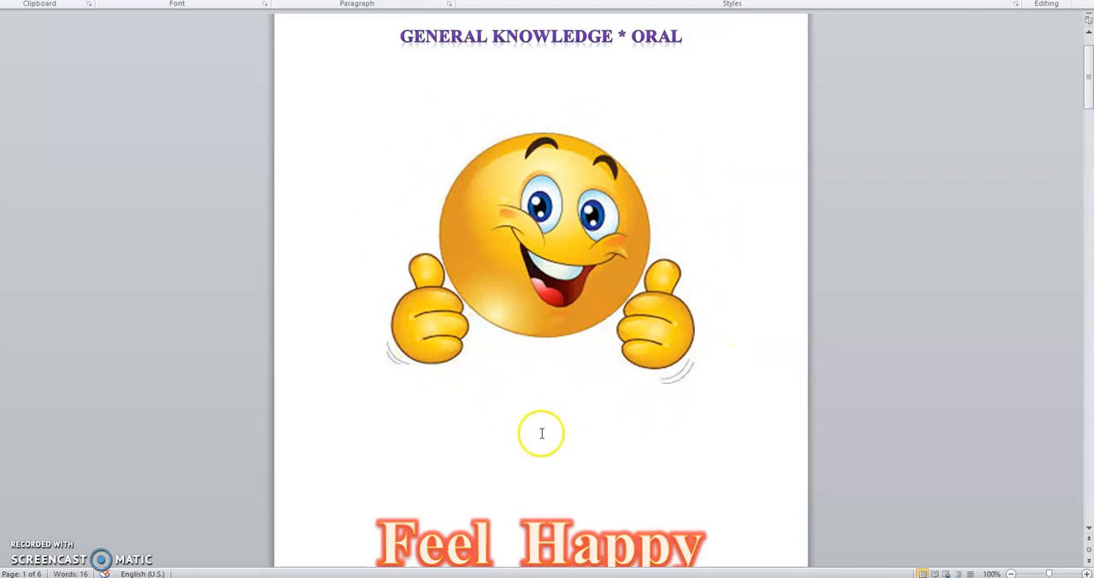
scroll("down", 3)
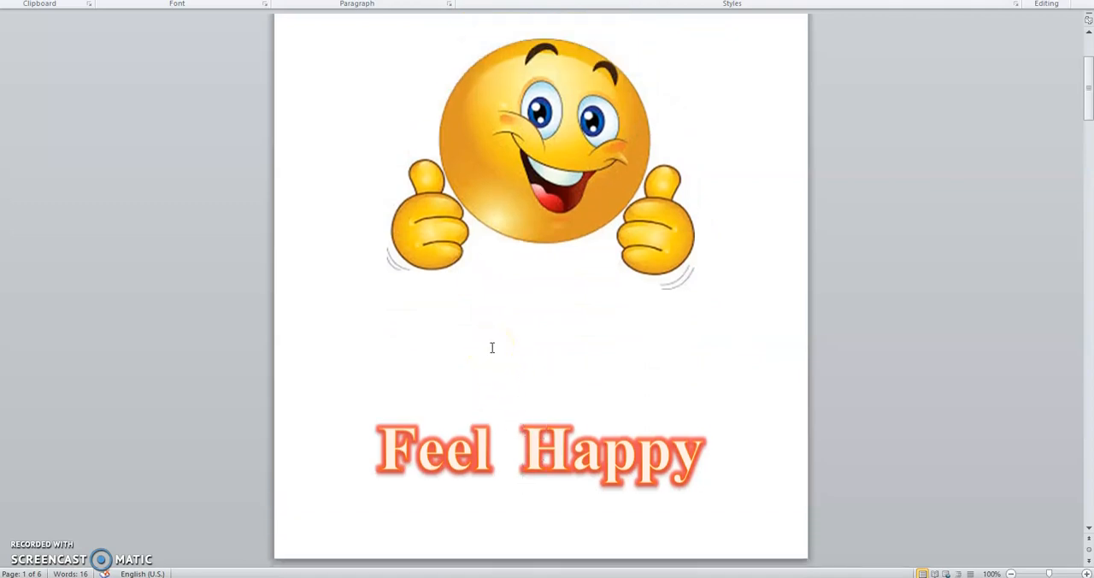
scroll("down", 3)
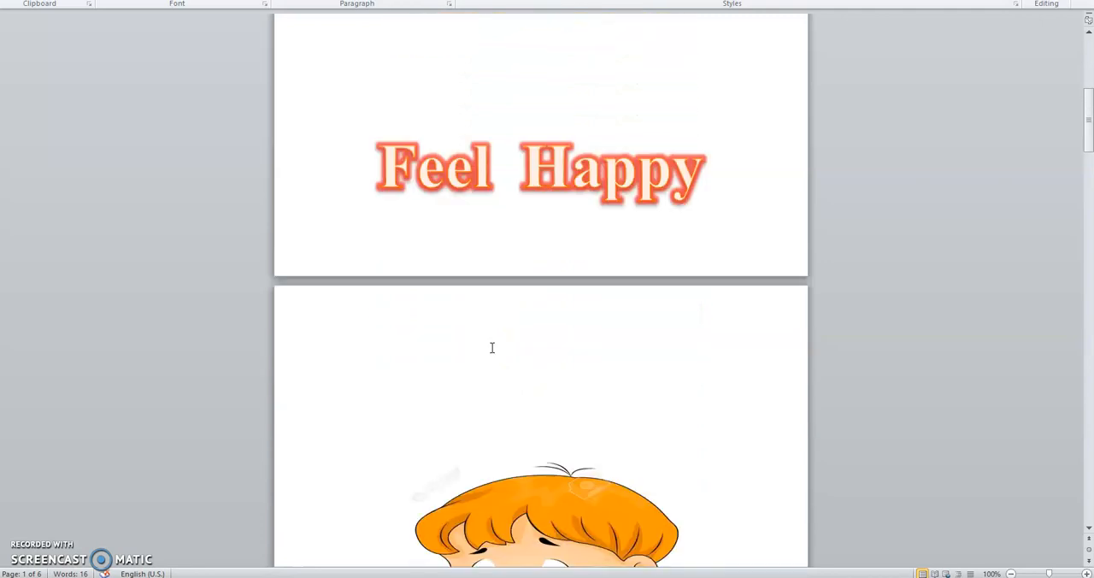
scroll("down", 3)
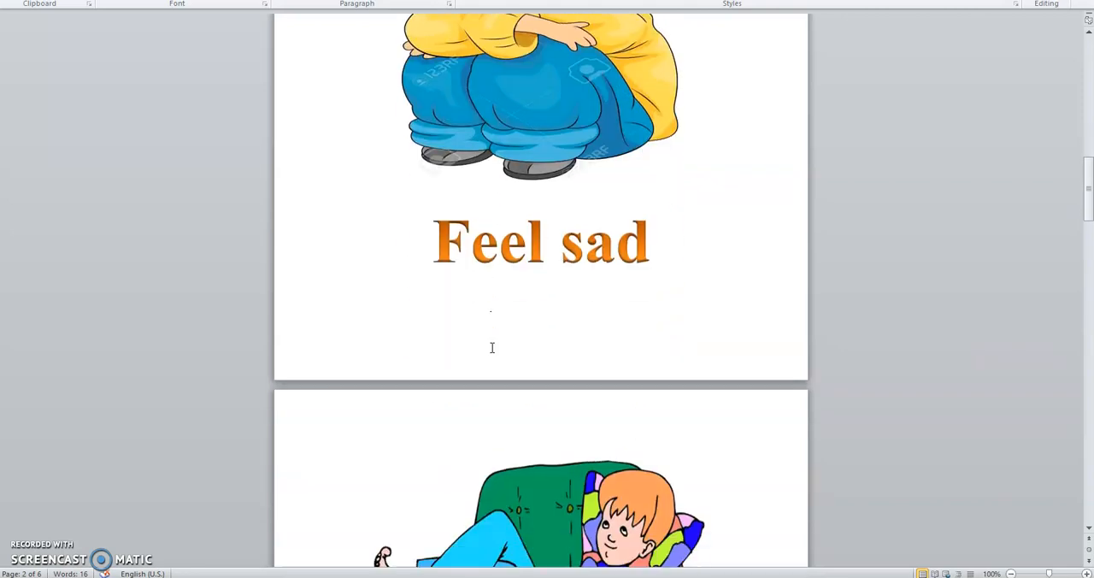
scroll("down", 3)
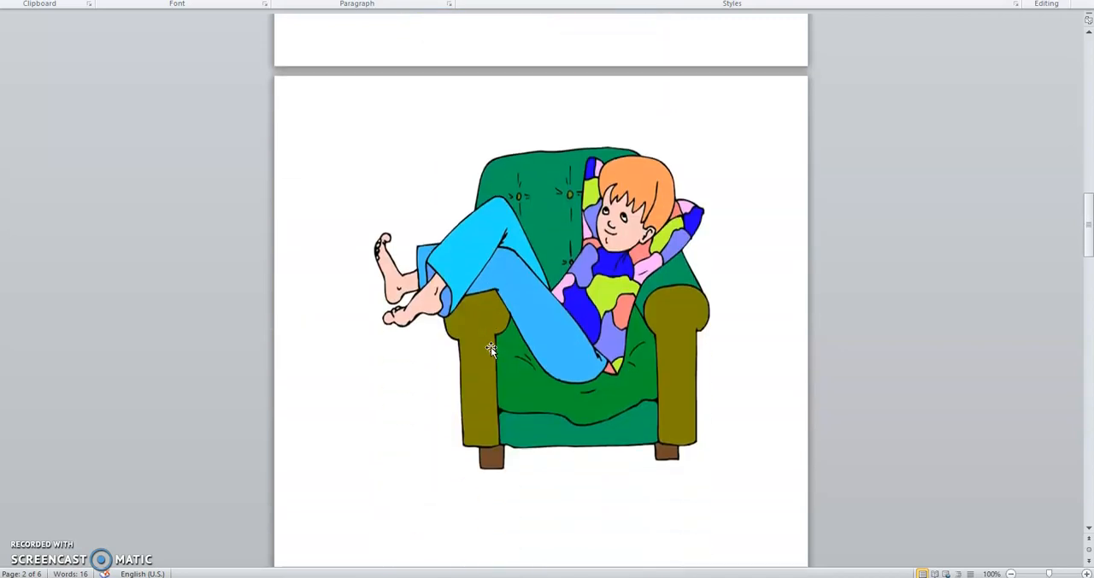
scroll("down", 3)
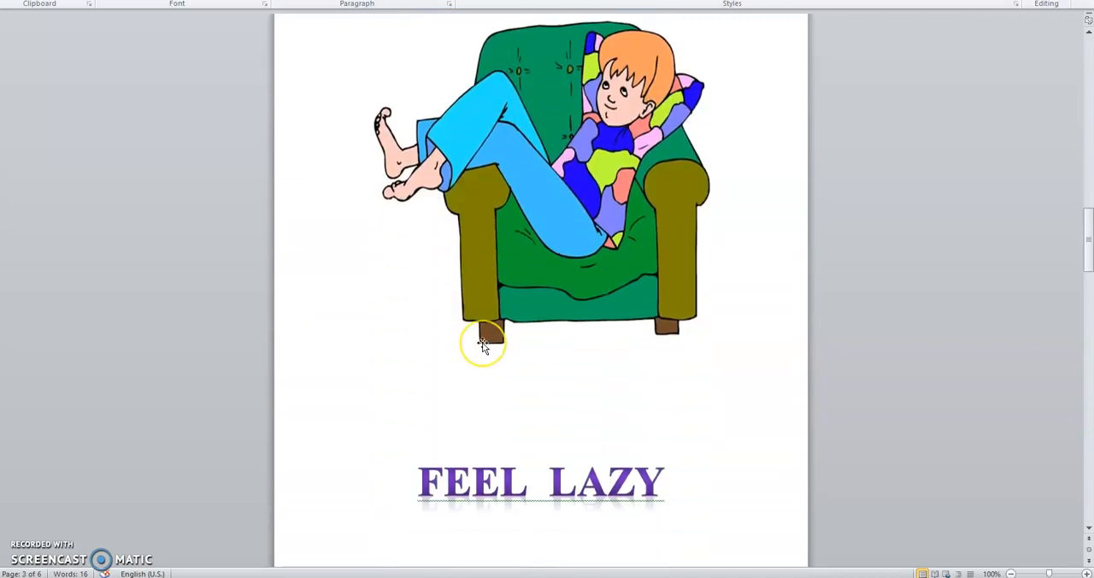
mouse_move(694, 379)
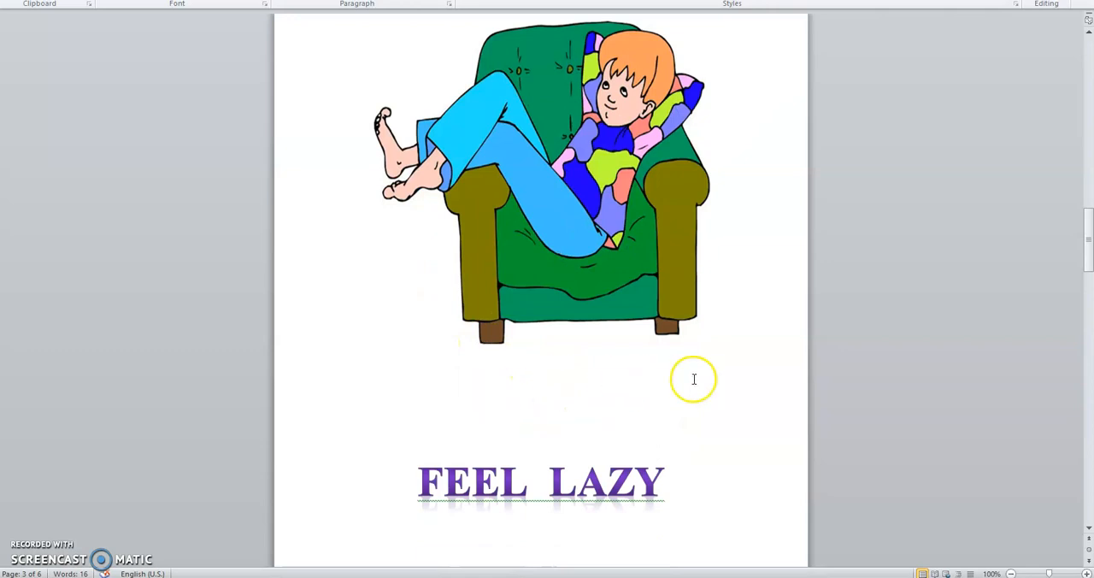
mouse_move(535, 397)
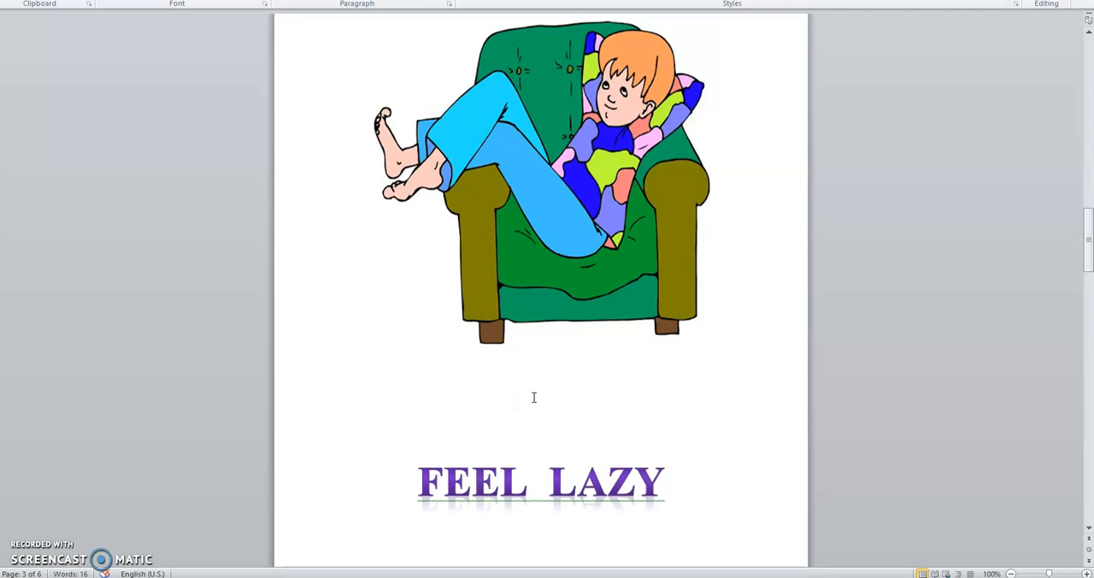
scroll("down", 3)
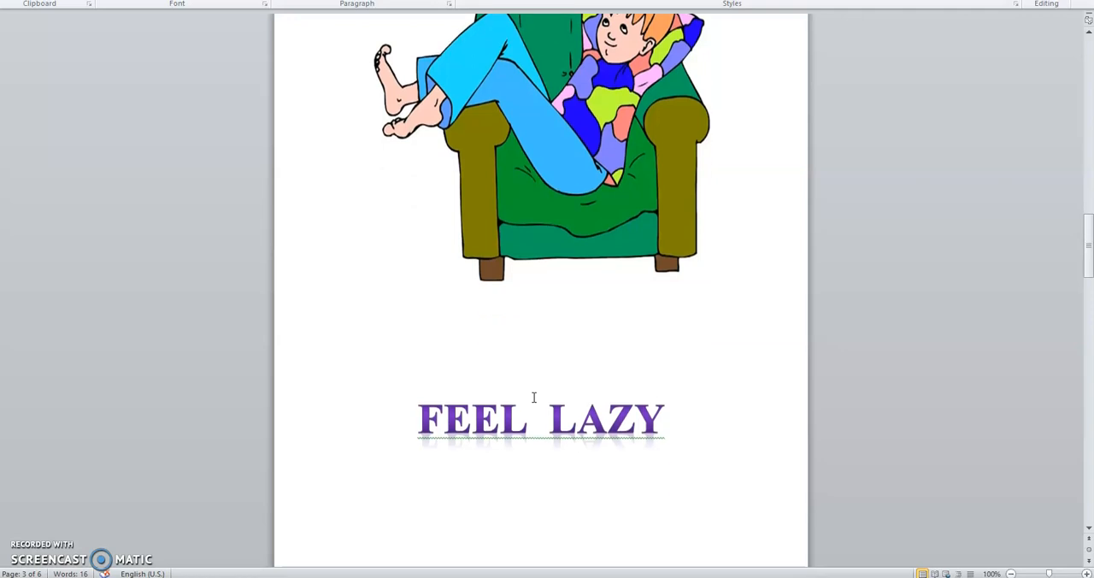
scroll("down", 3)
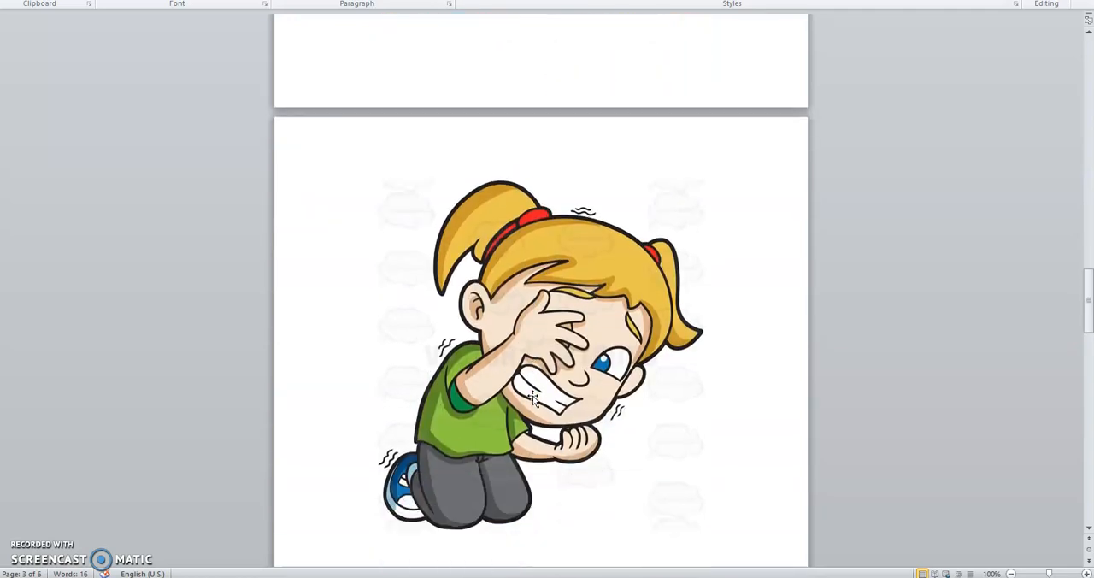
scroll("down", 3)
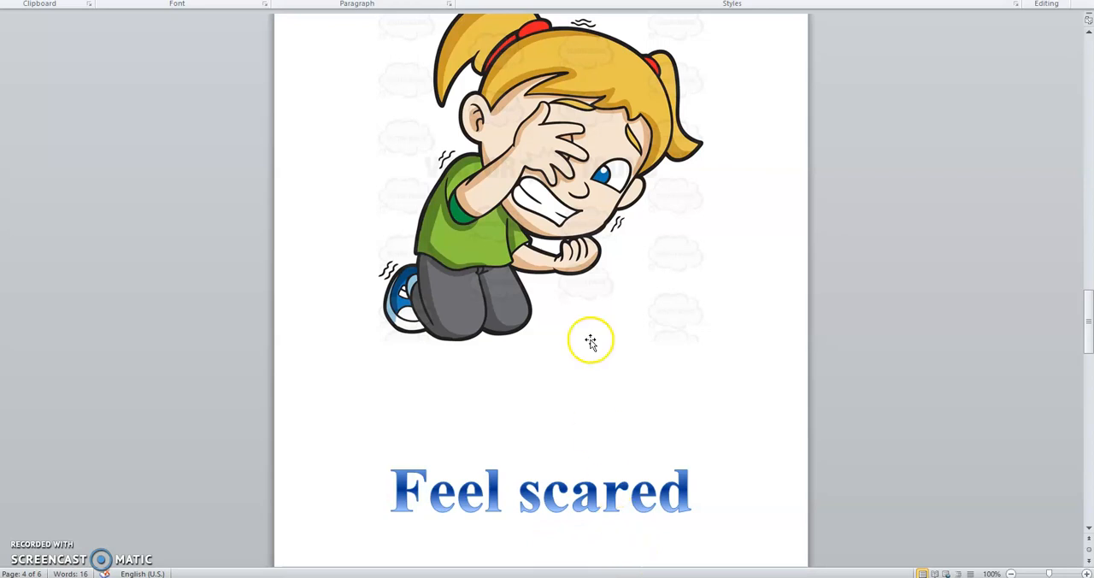
scroll("down", 3)
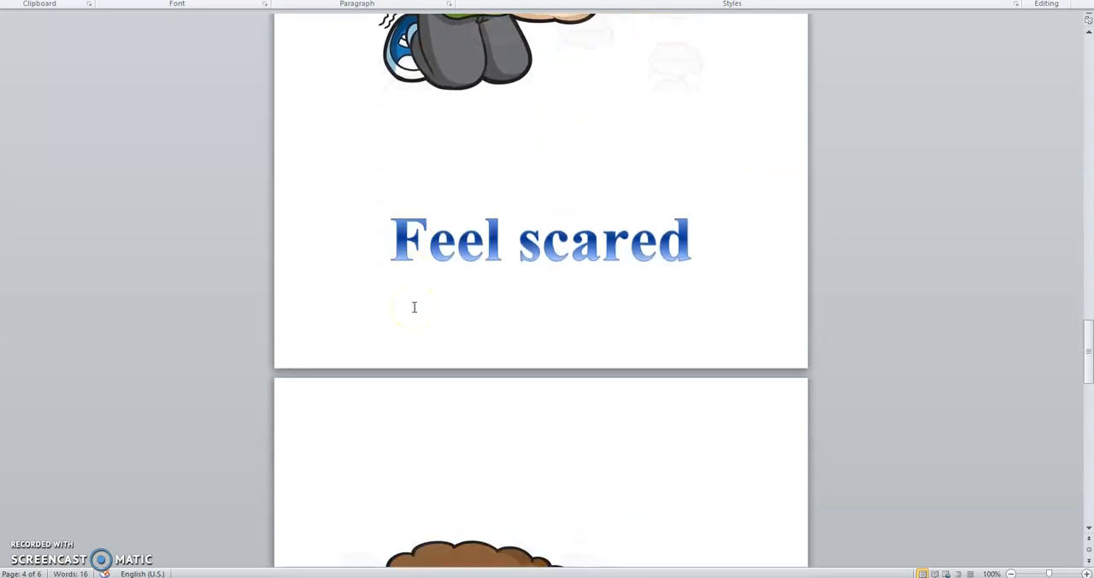
scroll("down", 3)
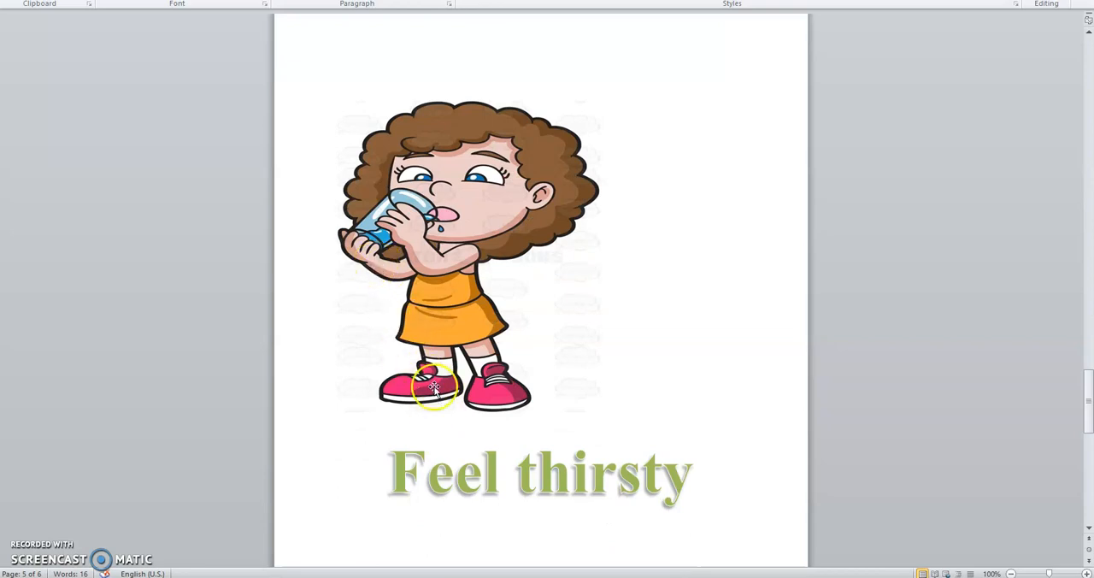
mouse_move(386, 312)
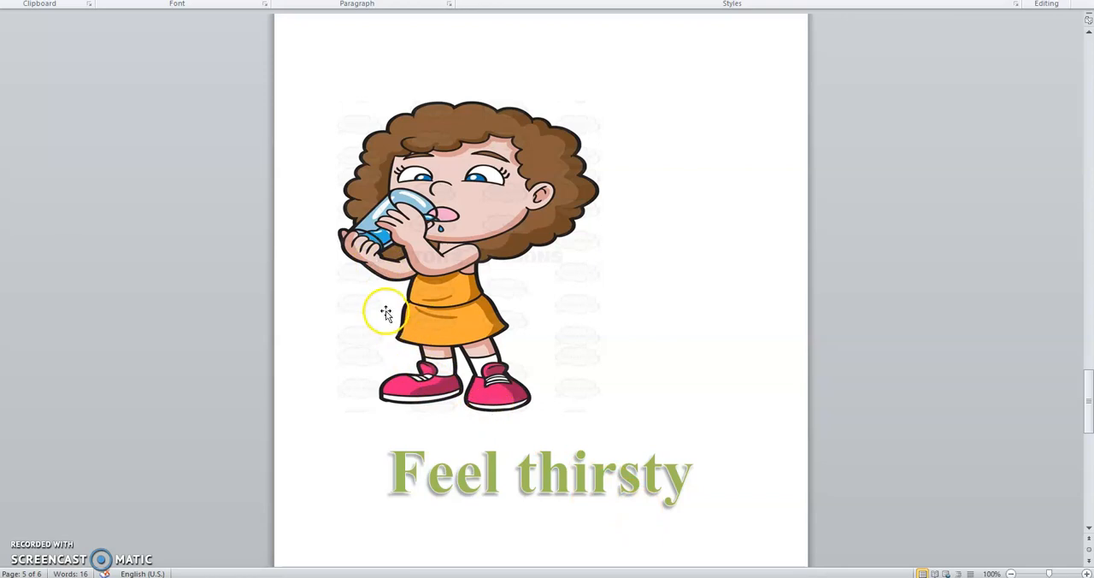
mouse_move(359, 269)
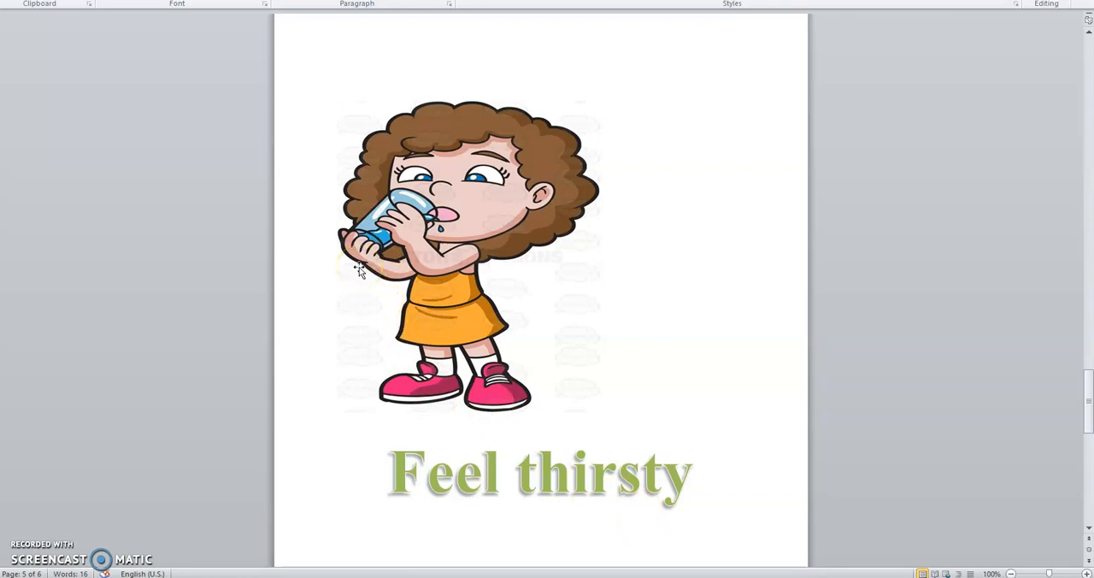
scroll("down", 3)
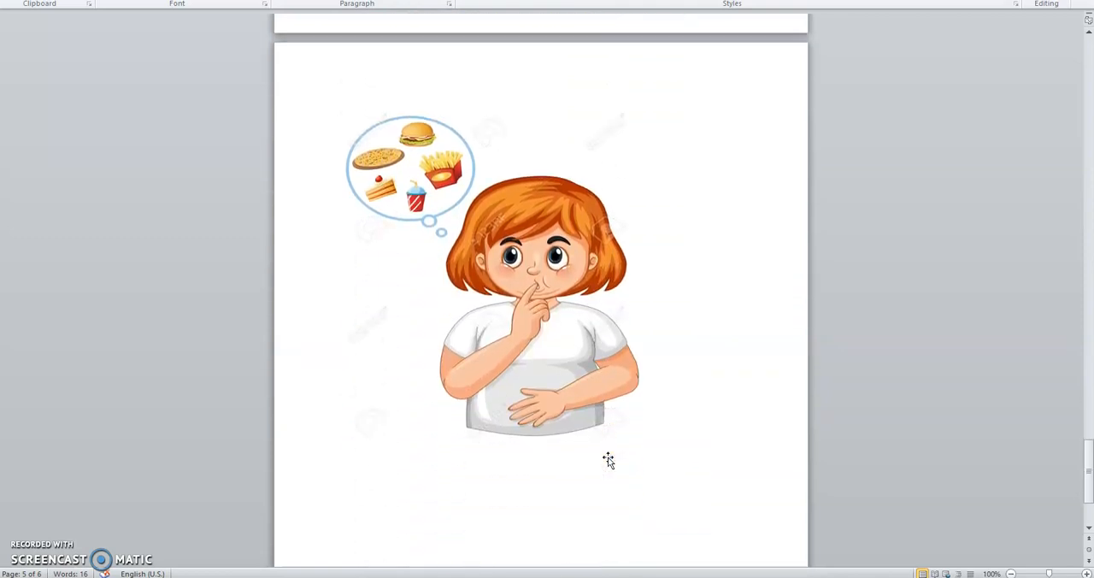
scroll("down", 3)
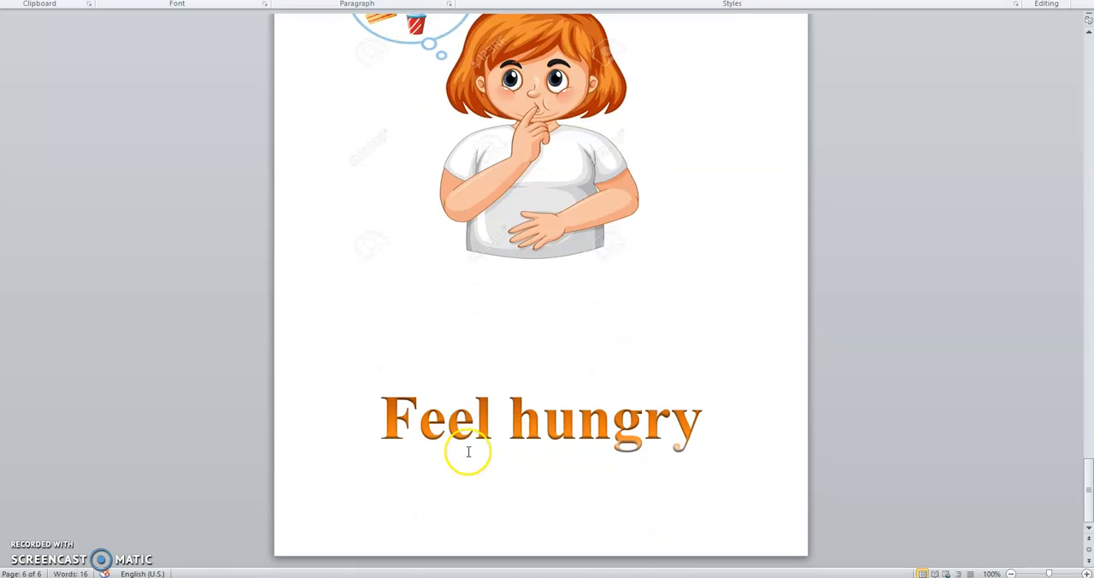
mouse_move(443, 498)
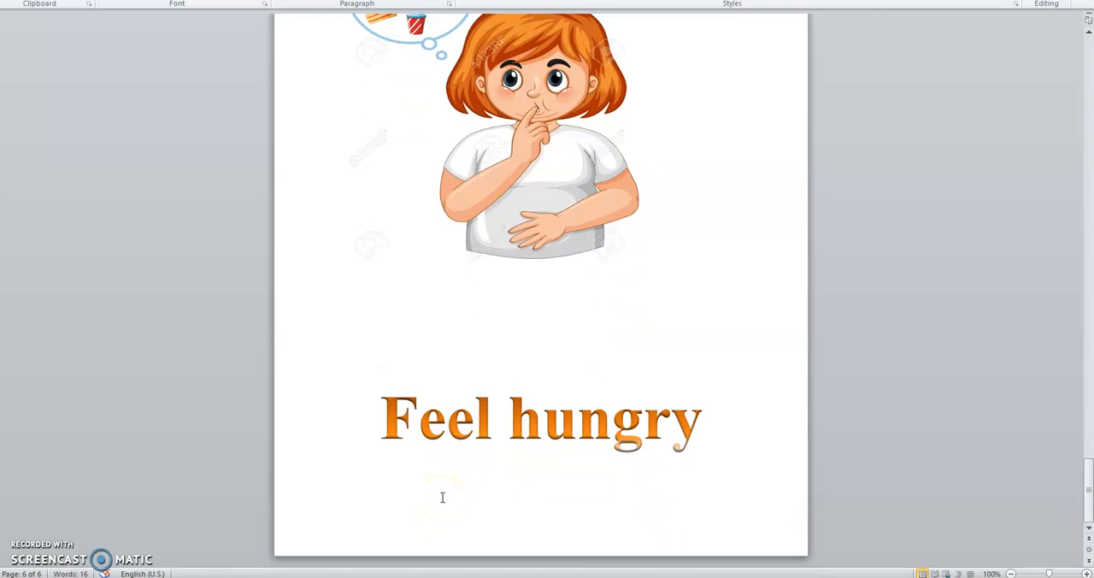